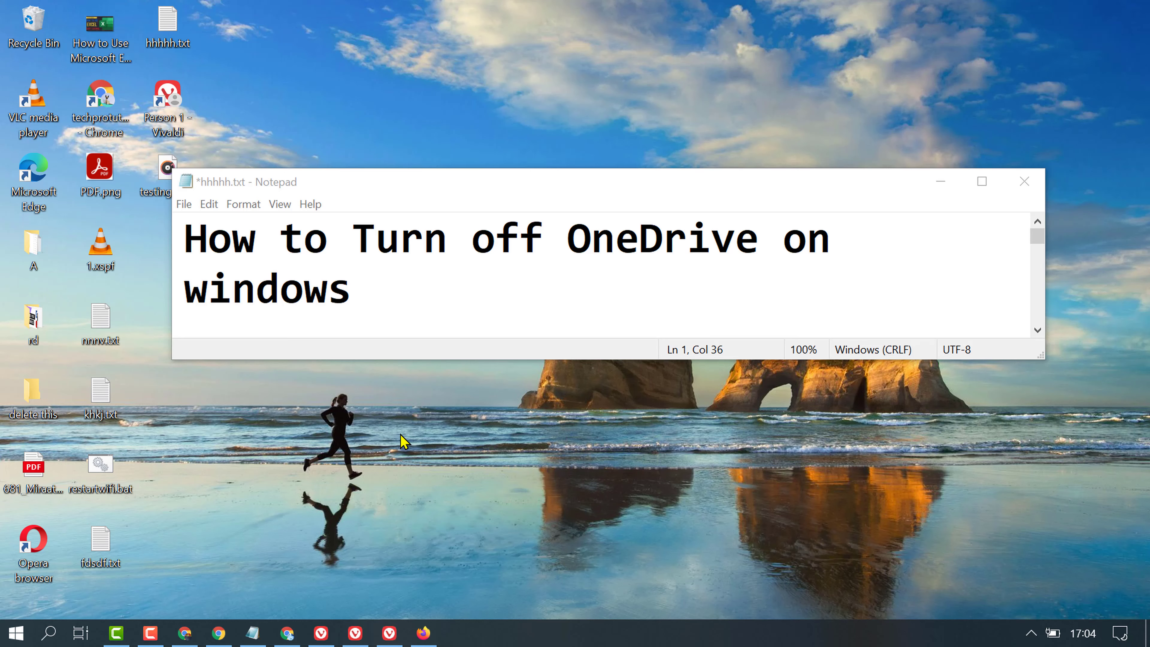
mouse_move(677, 253)
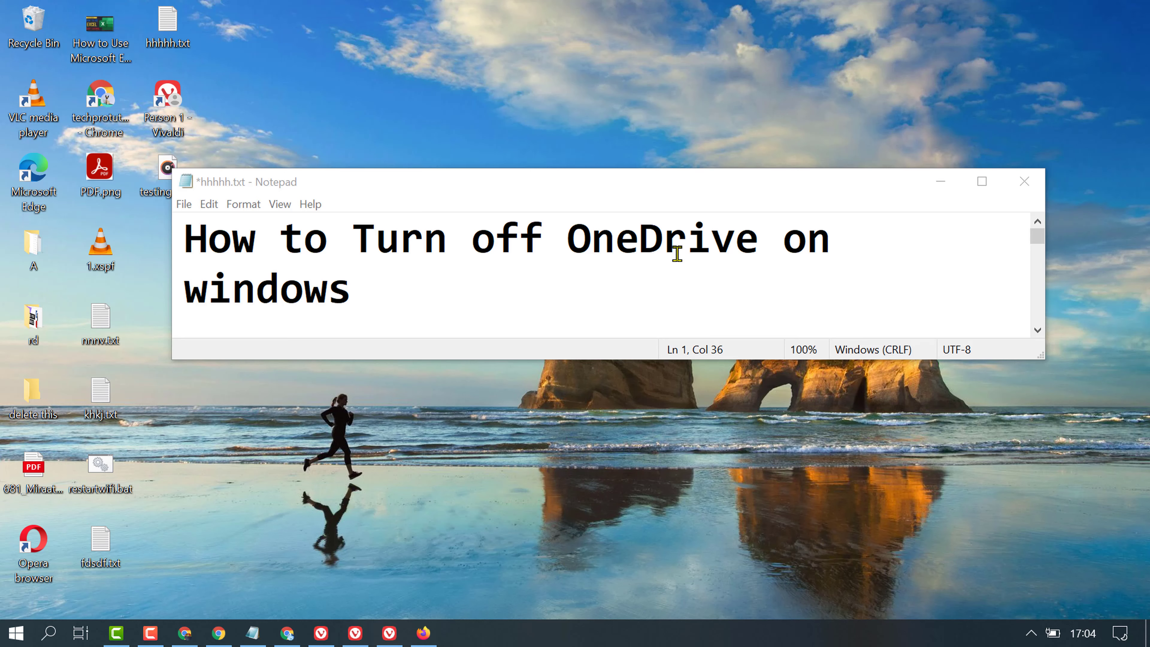
mouse_move(785, 519)
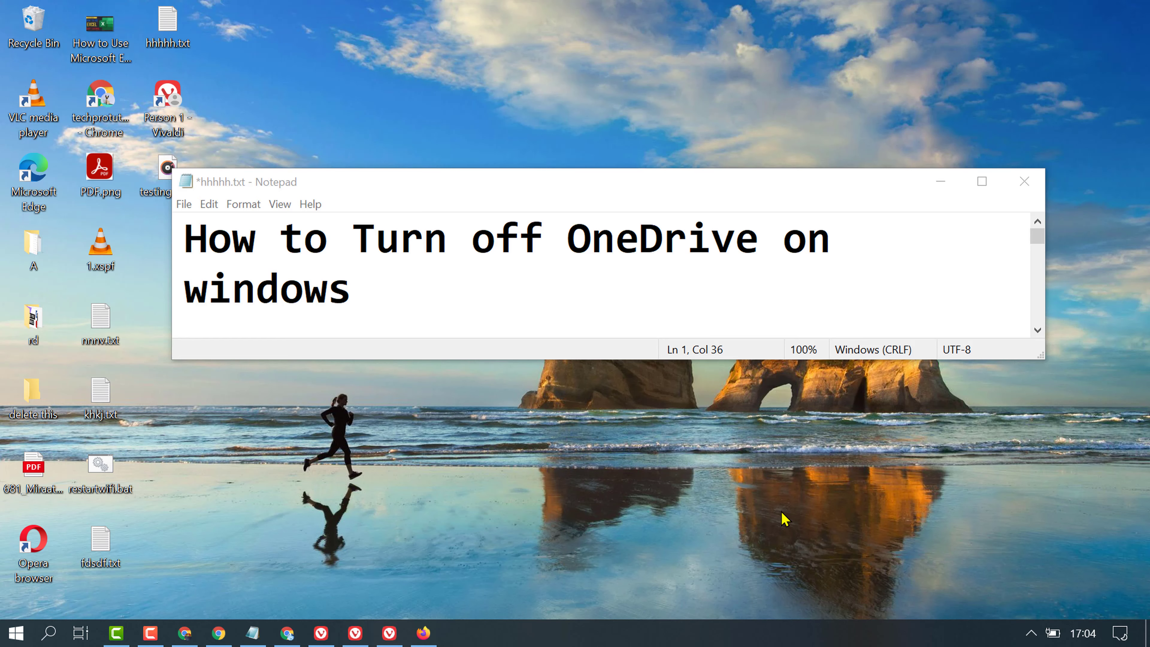
mouse_move(784, 501)
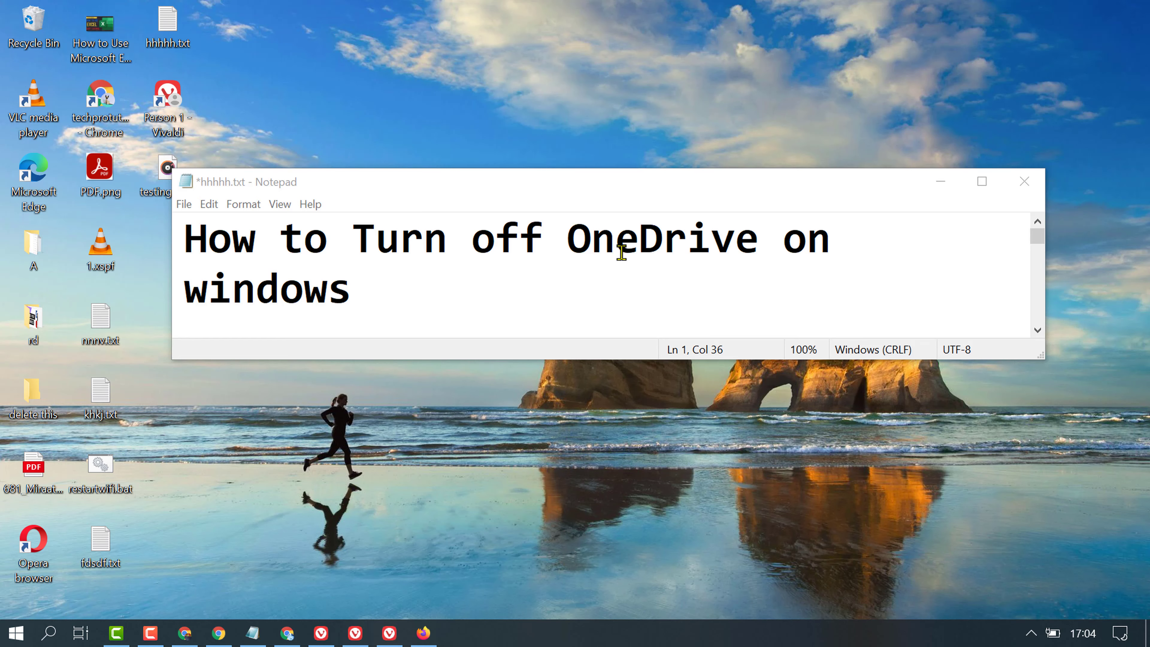
mouse_move(883, 213)
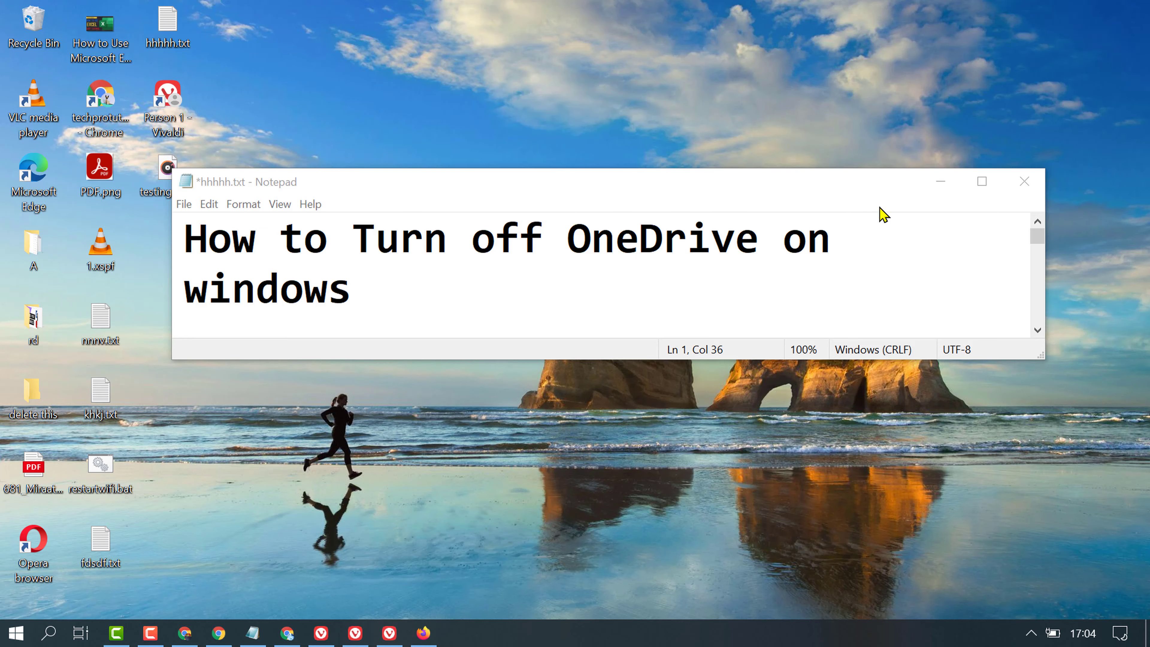
mouse_move(910, 170)
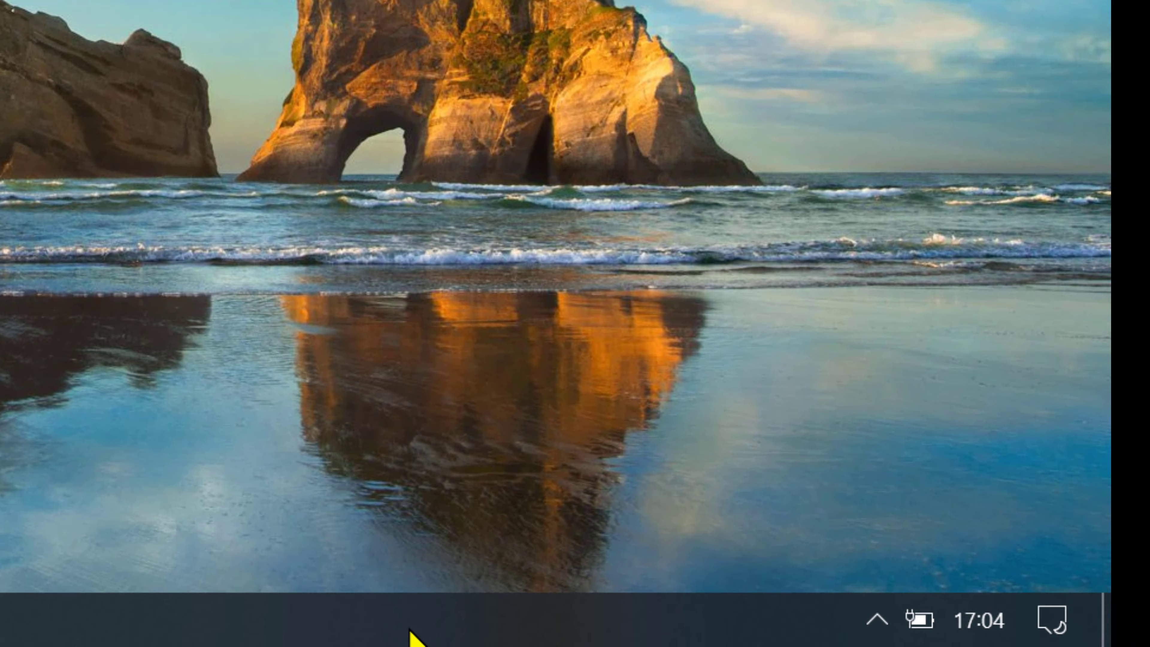
- Launch Task Manager from the taskbar's right-click menu
right_click(419, 631)
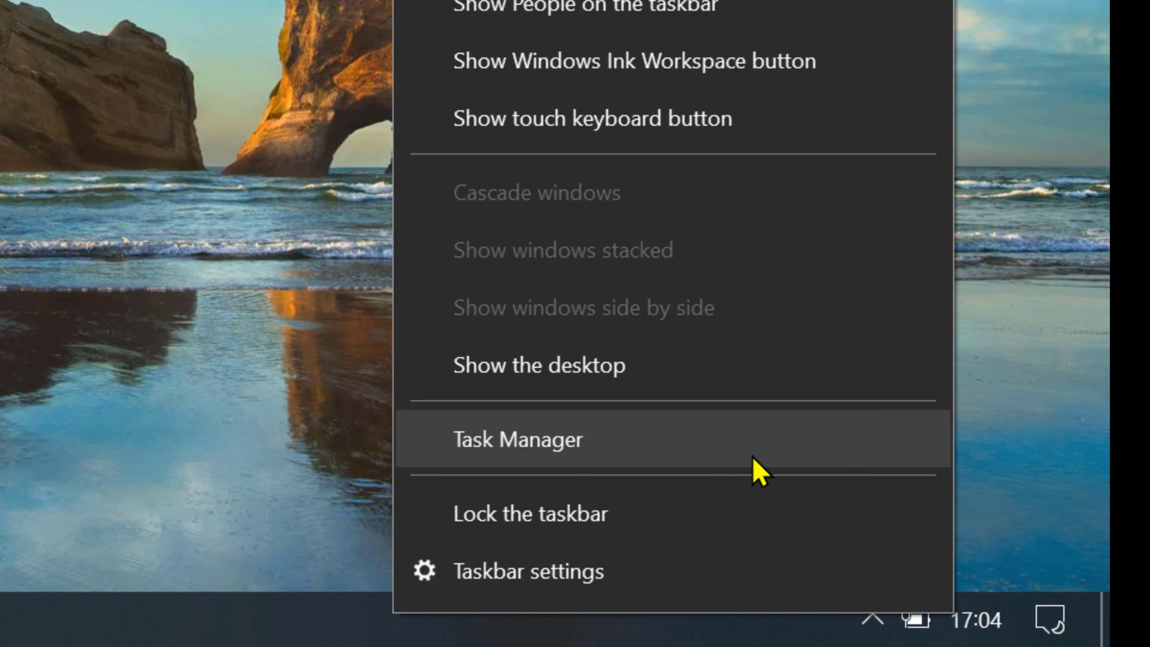
mouse_move(593, 438)
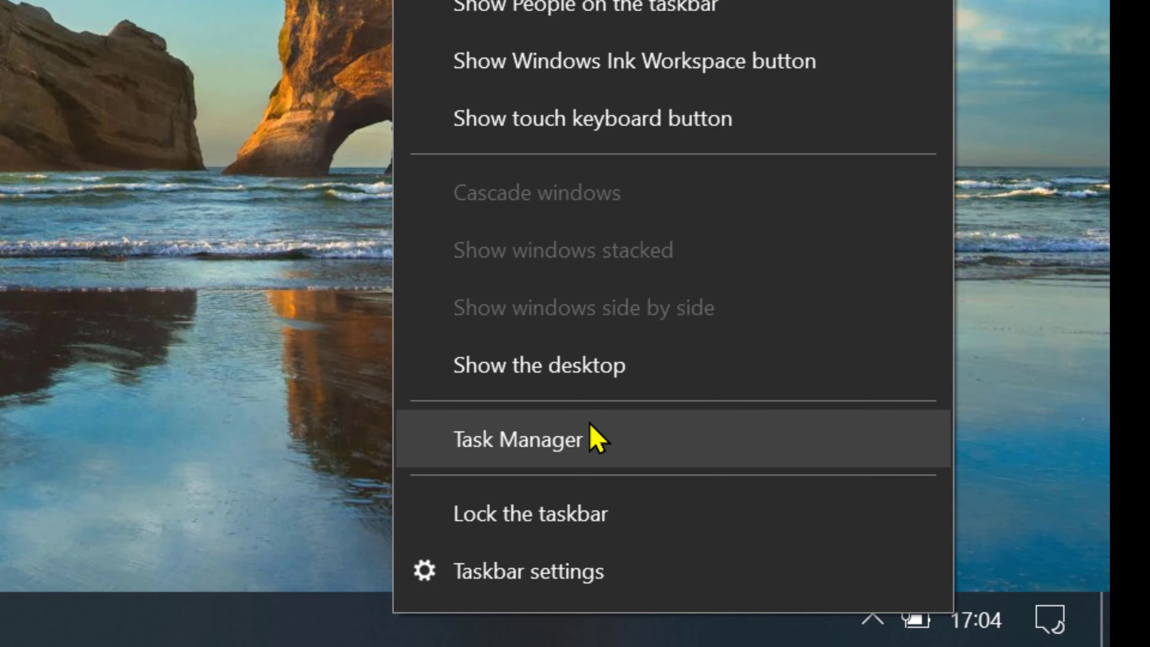
left_click(517, 440)
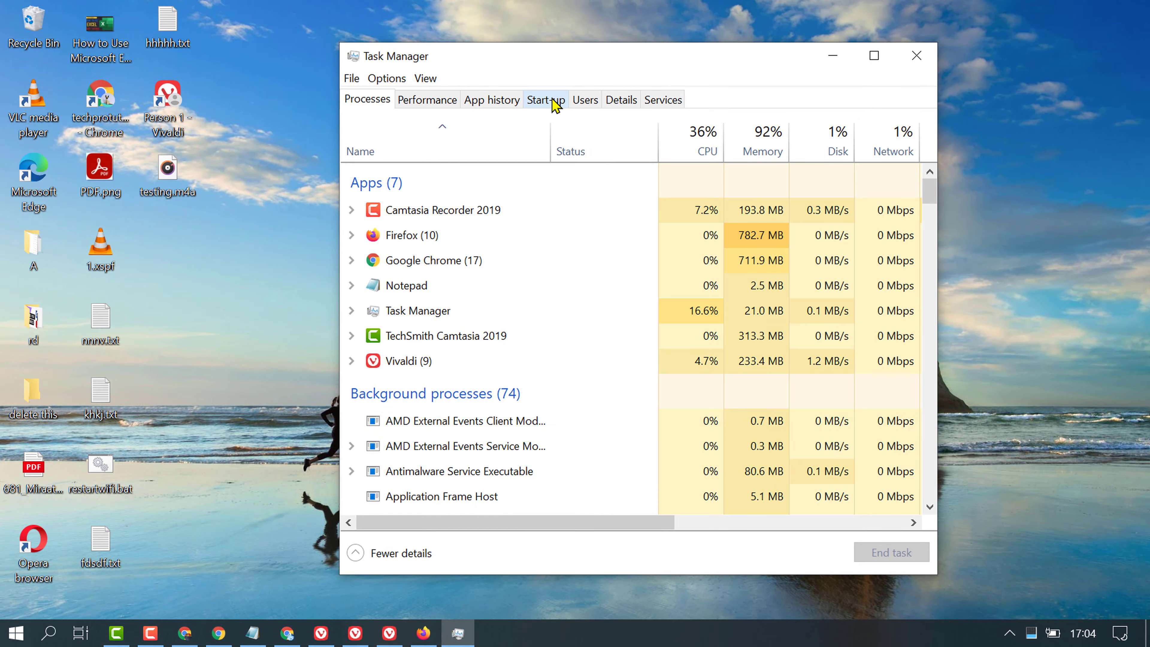
- Switch to the Start-up list showing Microsoft OneDrive still Enabled
left_click(545, 98)
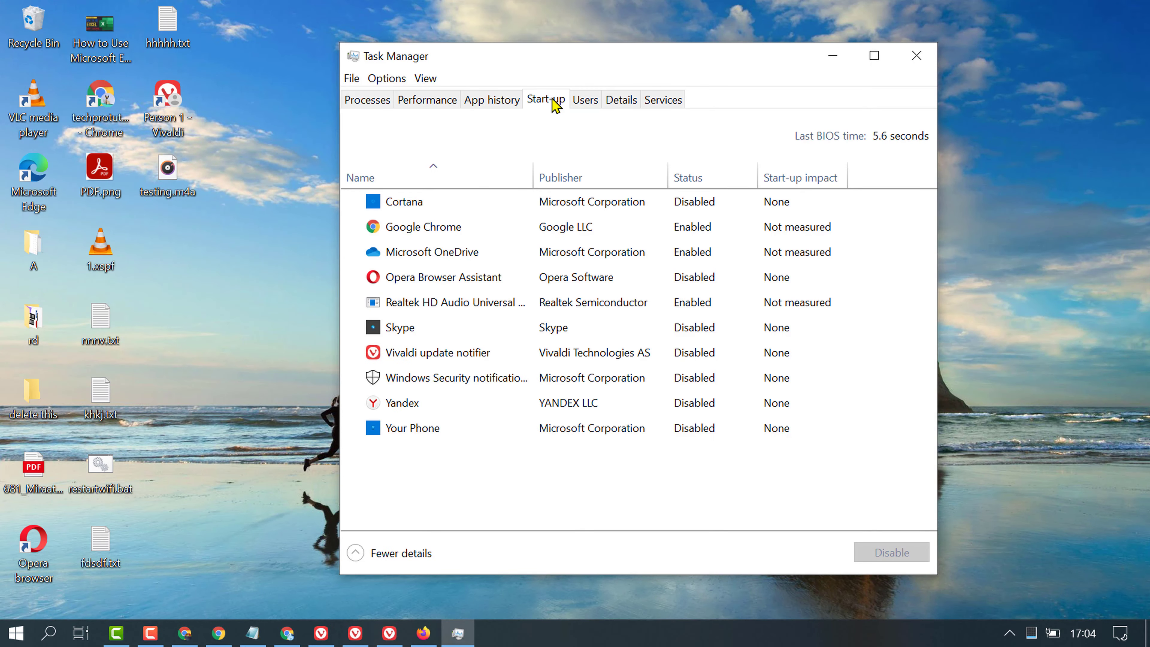
mouse_move(408, 556)
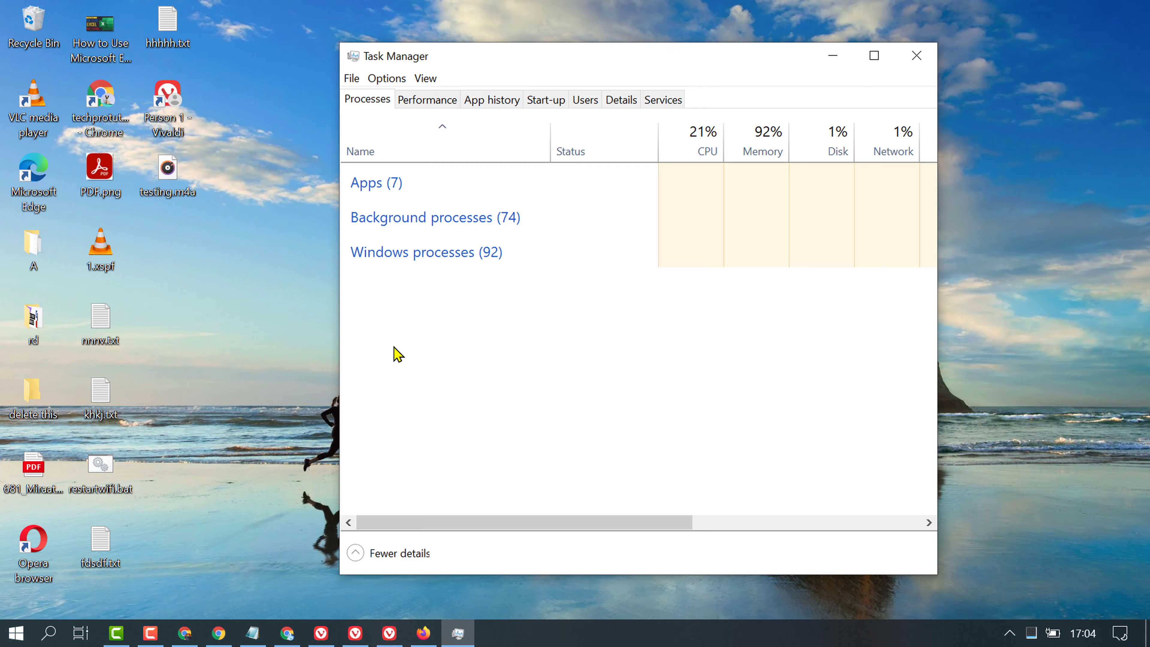
left_click(545, 99)
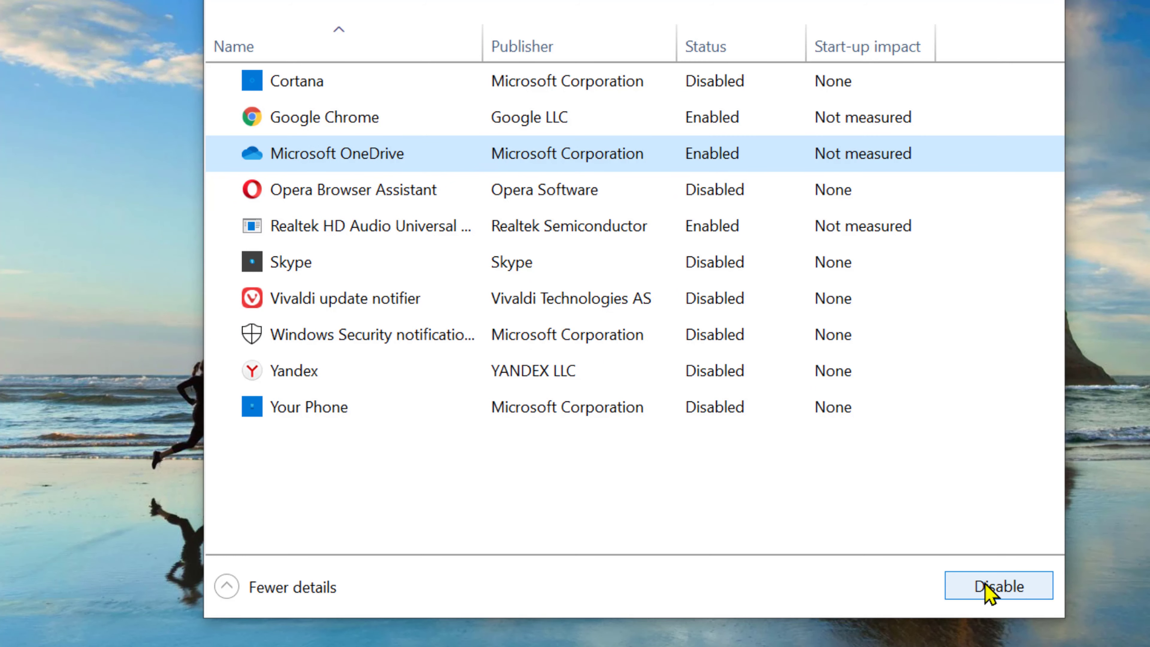
- Set Microsoft OneDrive's start-up status to Disabled, then close Task Manager
left_click(998, 585)
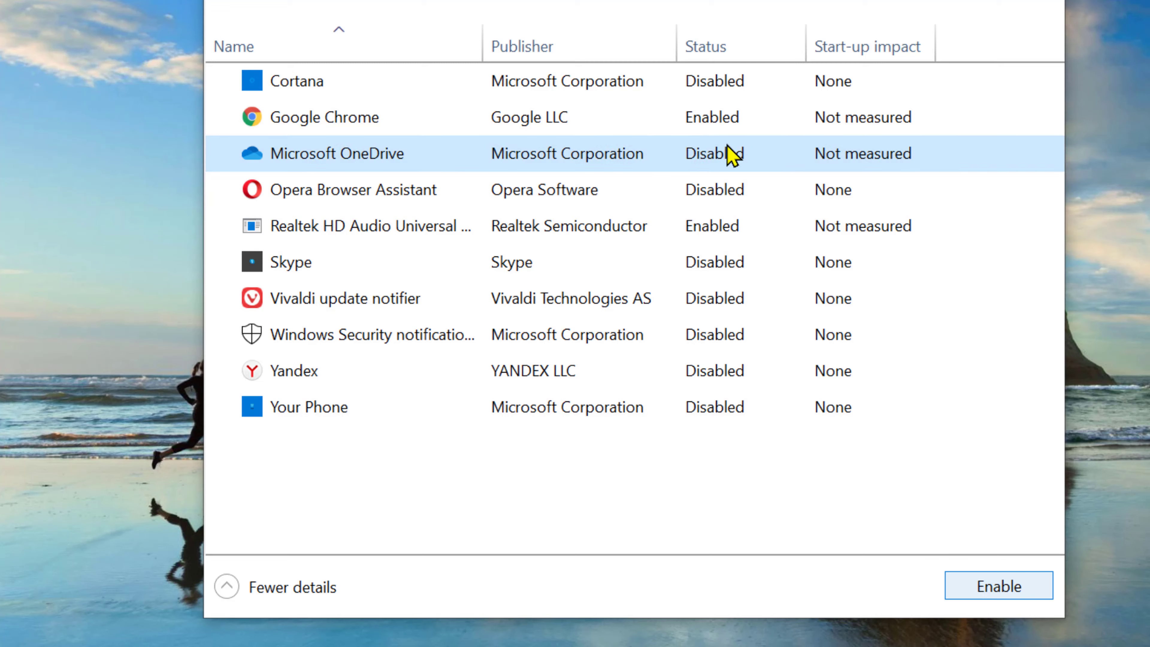
mouse_move(640, 161)
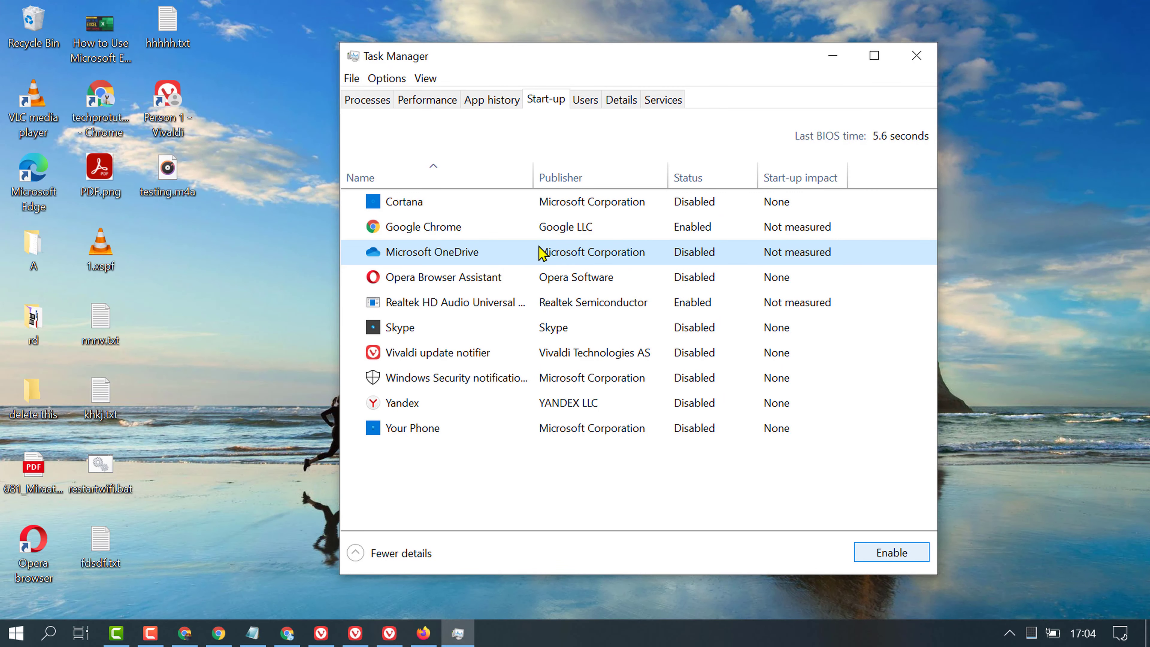
mouse_move(690, 261)
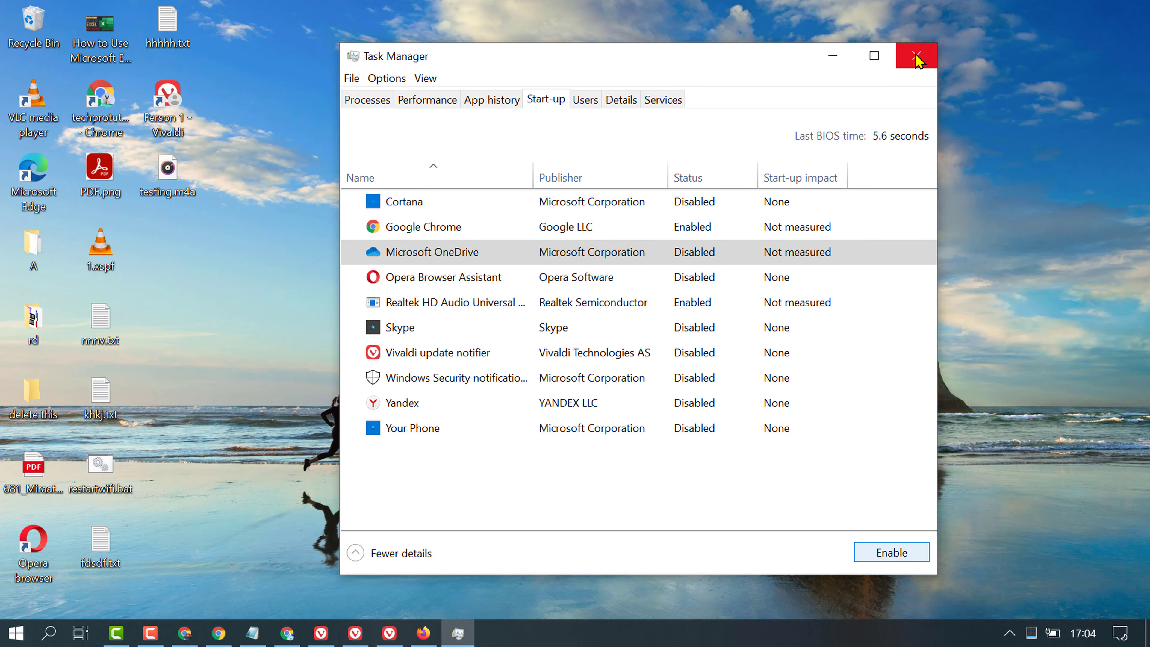
left_click(916, 56)
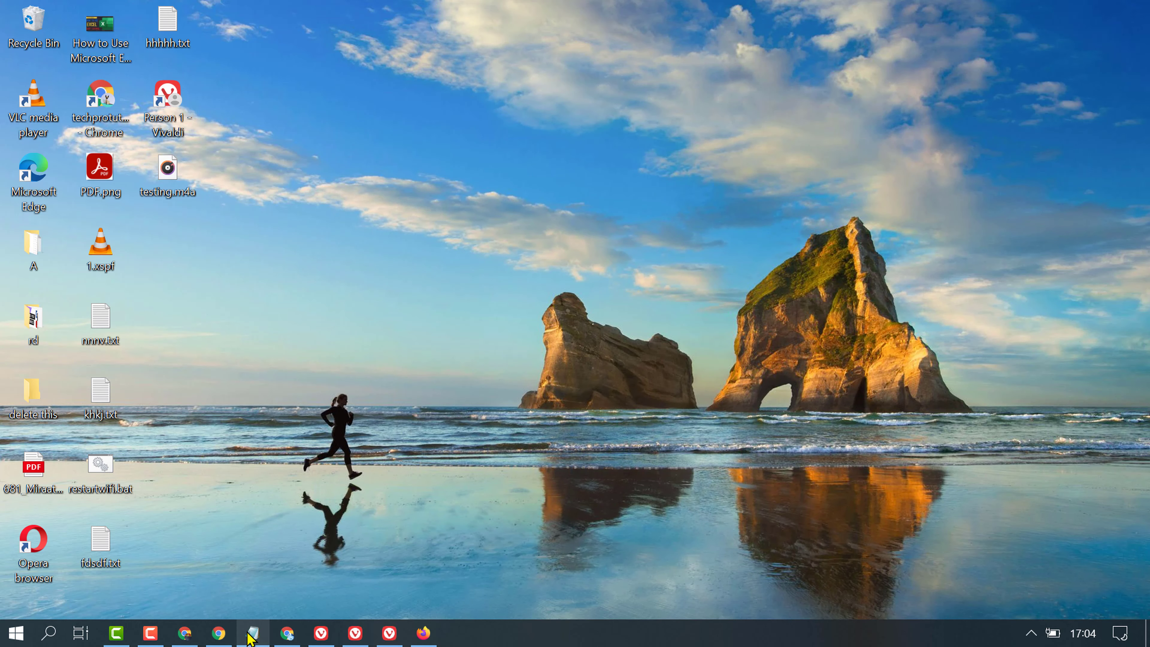
type("How to Turn off OneDrive on windows")
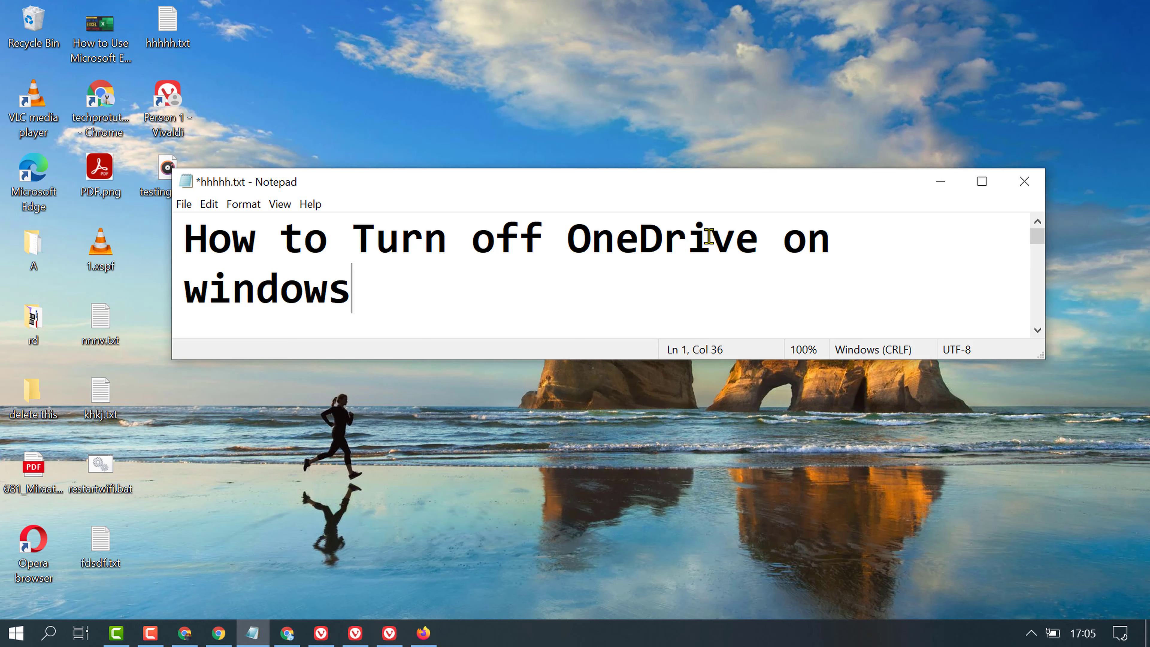